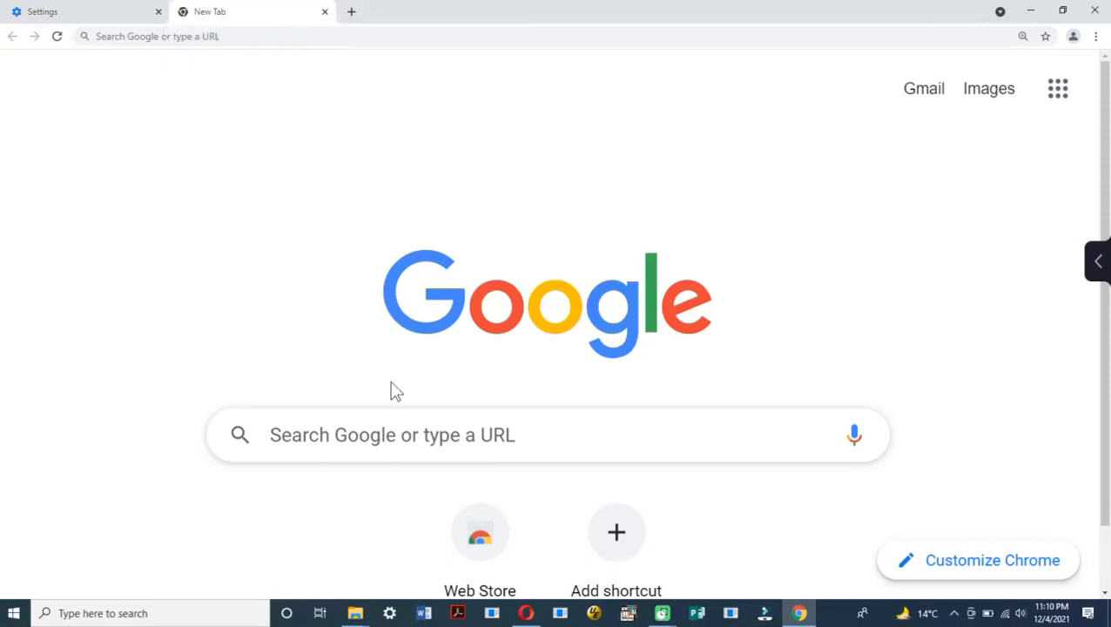
mouse_move(533, 380)
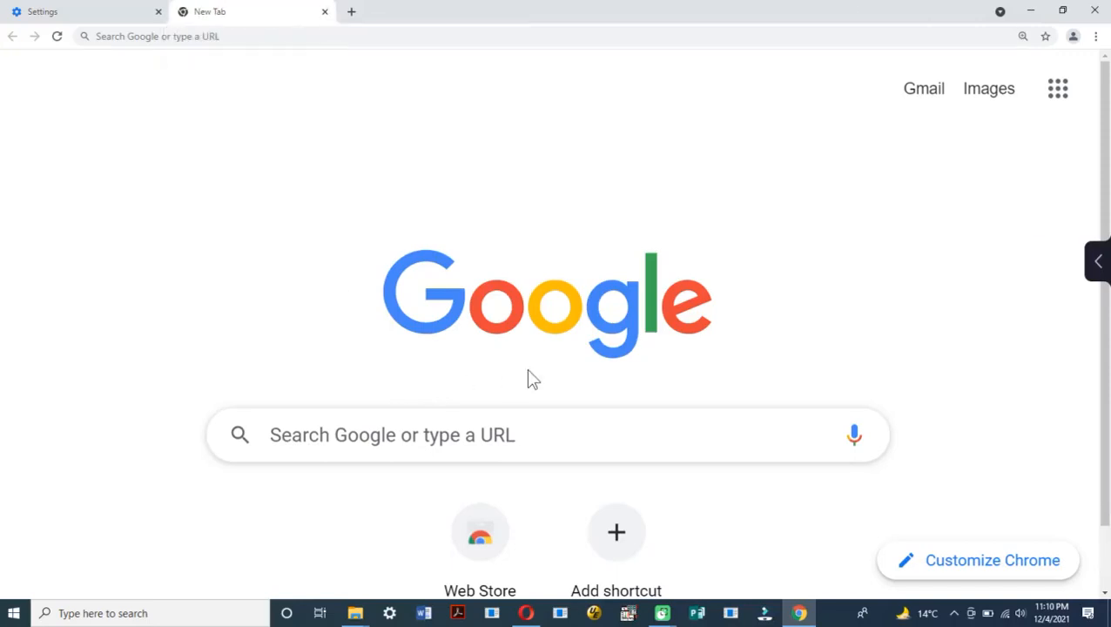
mouse_move(1000, 531)
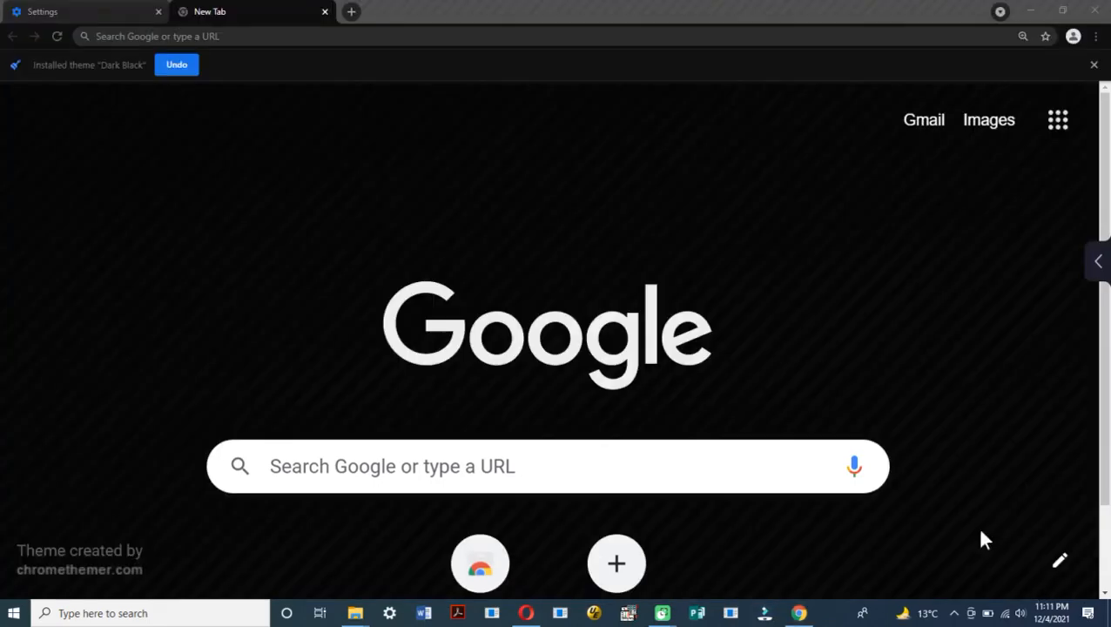
mouse_move(937, 356)
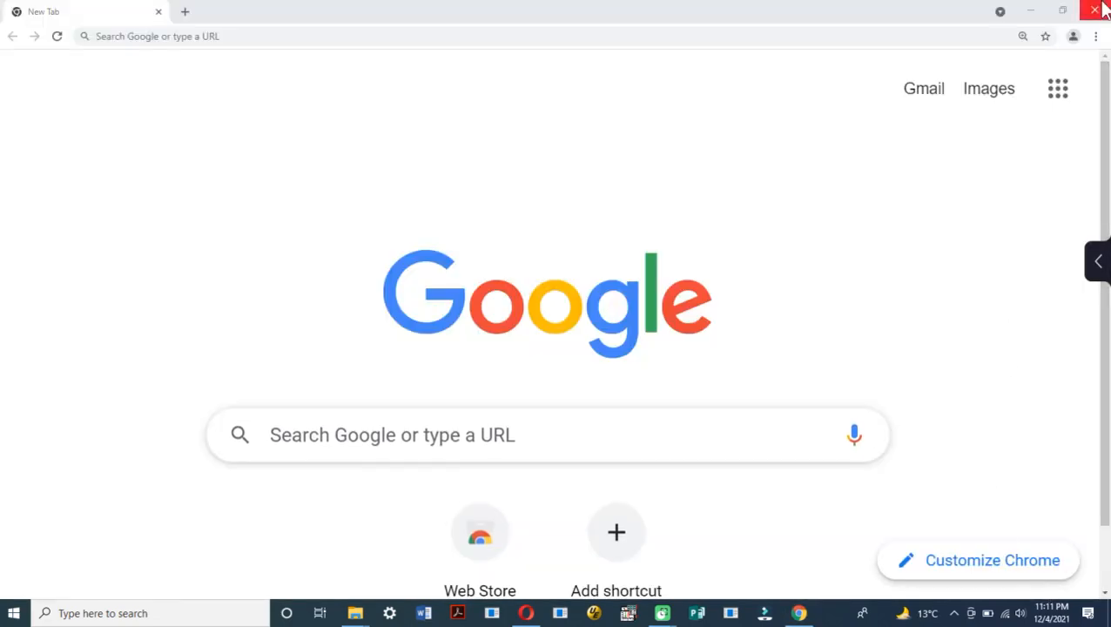
Go from Chrome's main menu into Settings and show the Appearance section with theme options.
click(1096, 34)
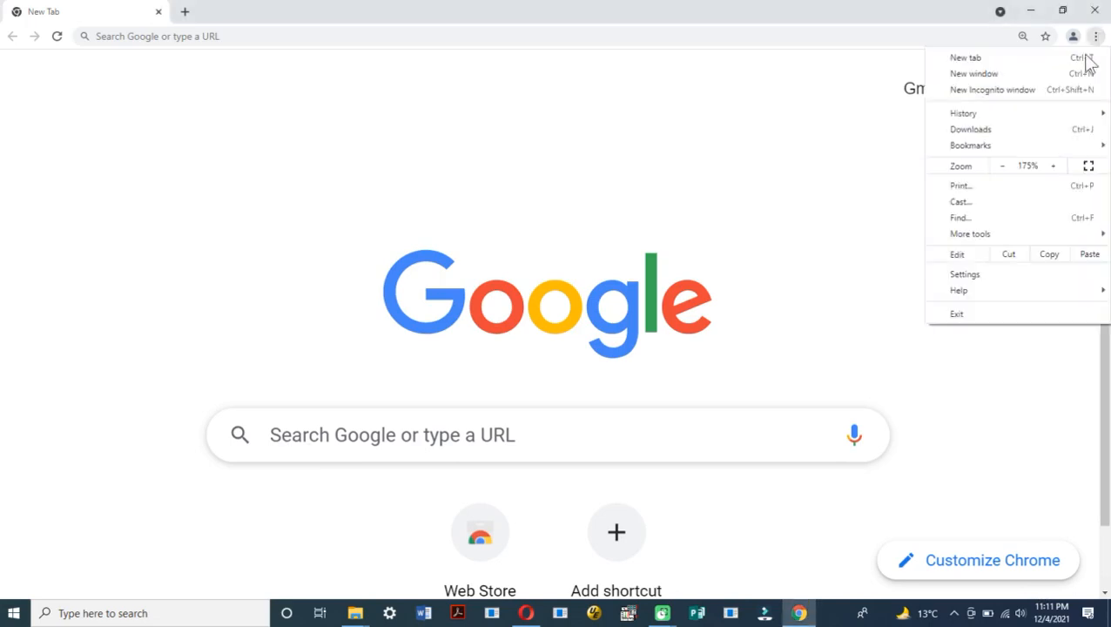
mouse_move(964, 274)
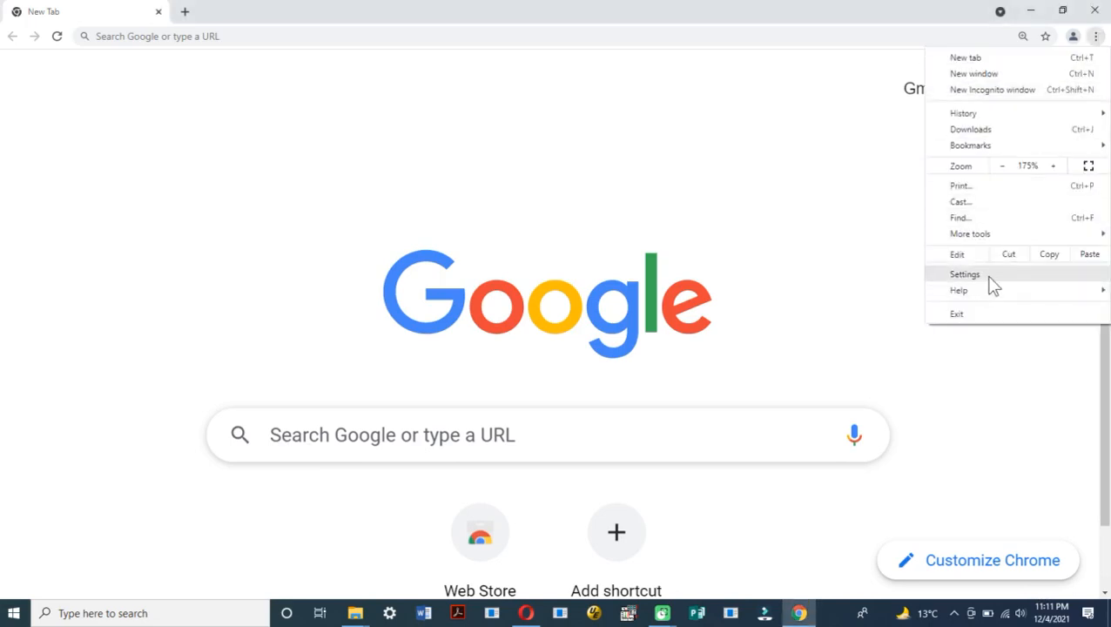
click(965, 273)
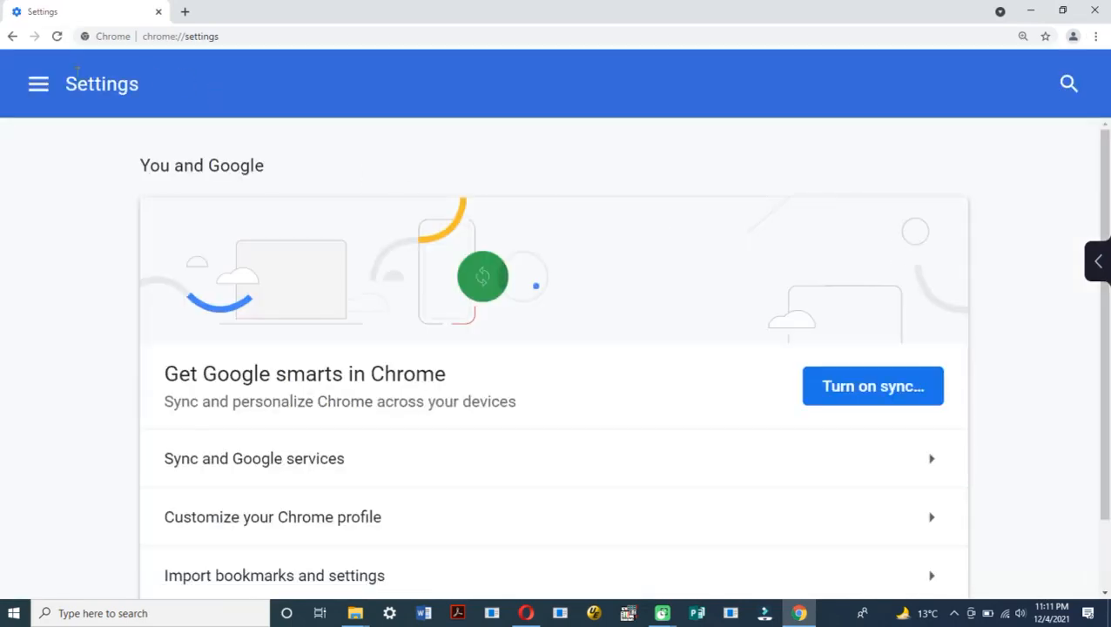
click(39, 84)
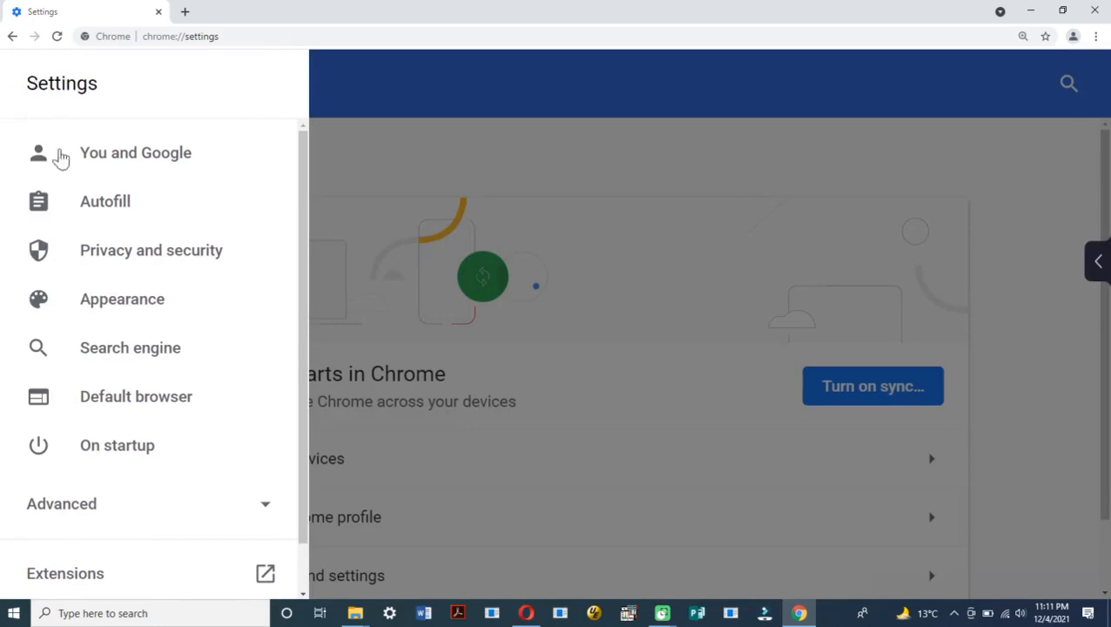
click(122, 300)
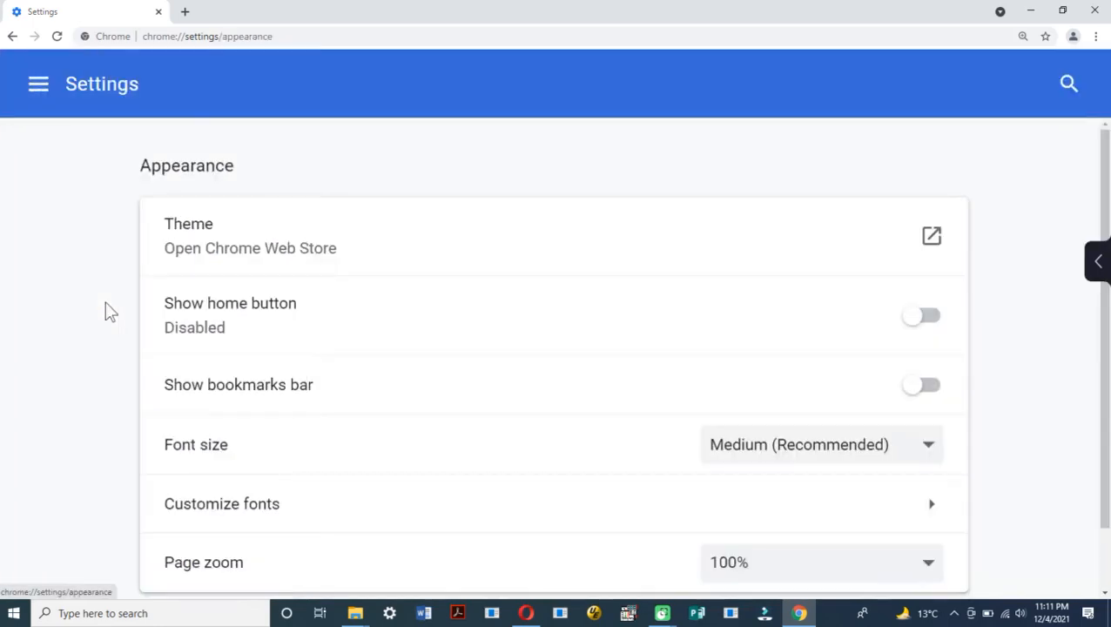
mouse_move(434, 232)
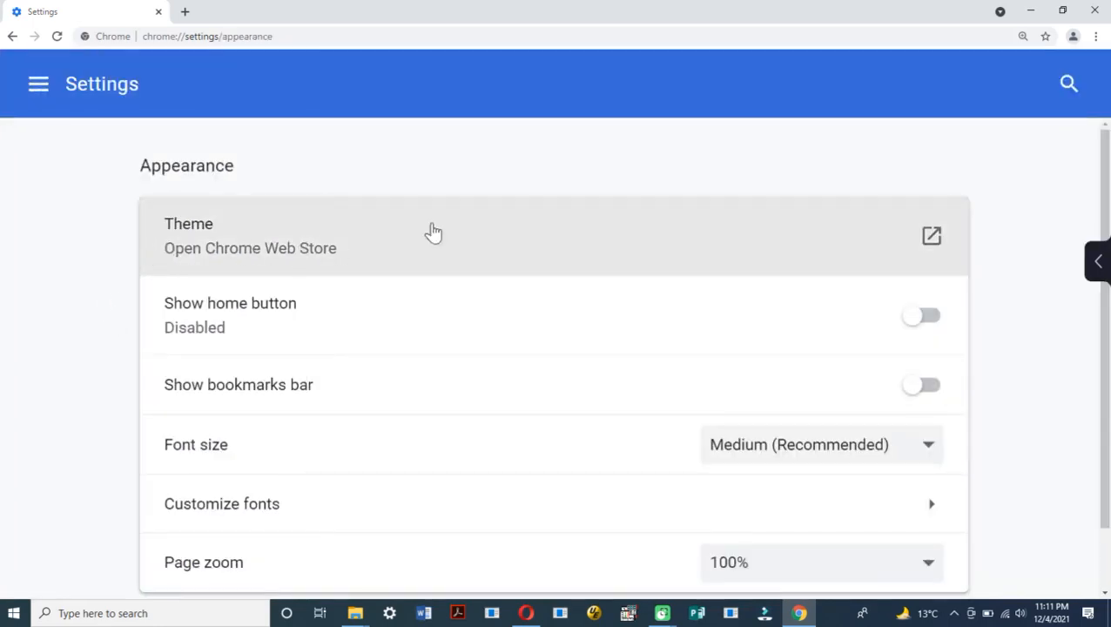
Search the Chrome Web Store themes for 'dark black' and reach the Dark Black theme page.
click(930, 237)
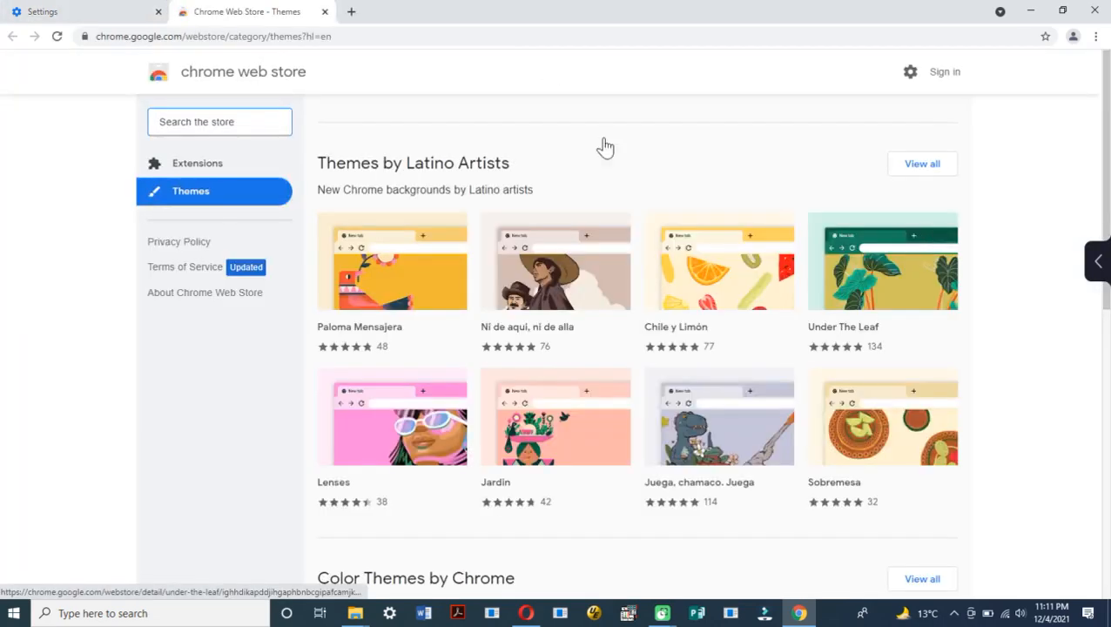
click(219, 121)
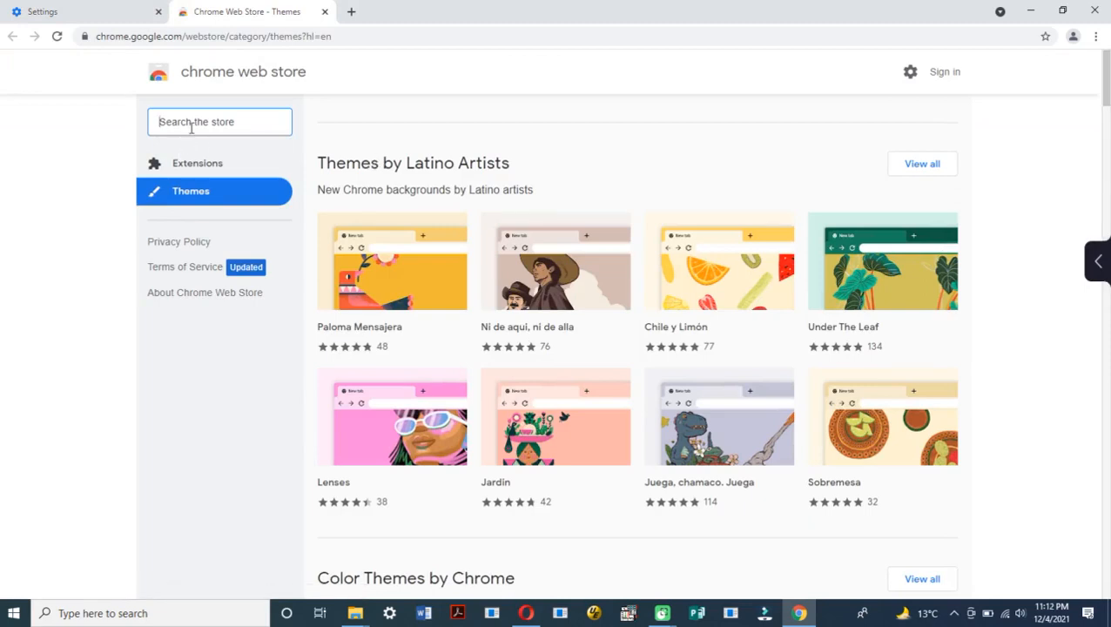
text(dark)
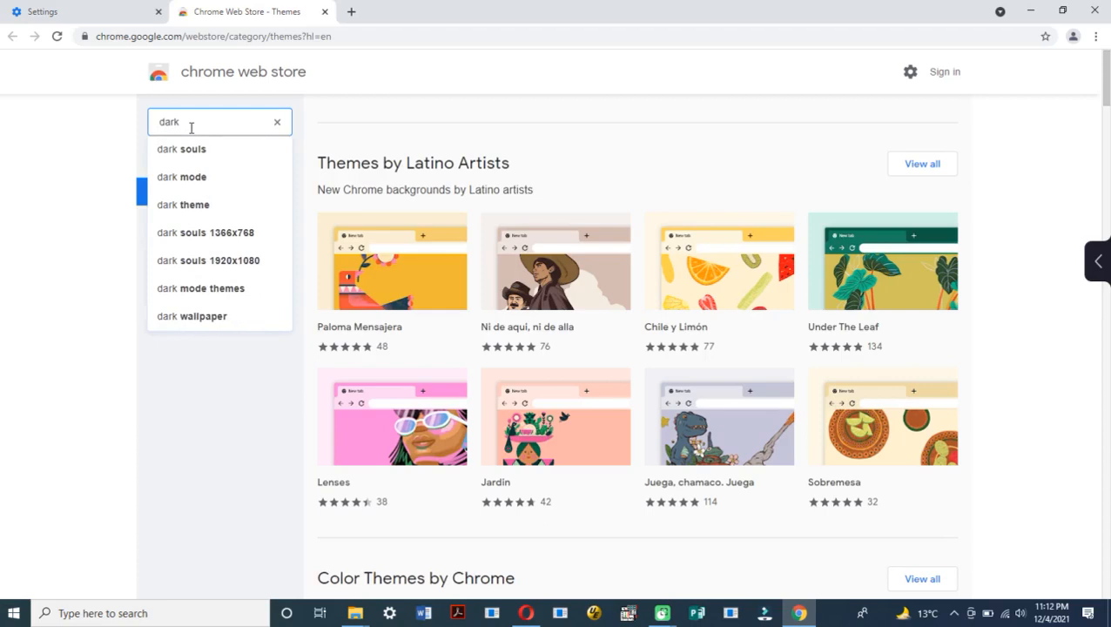
text(black)
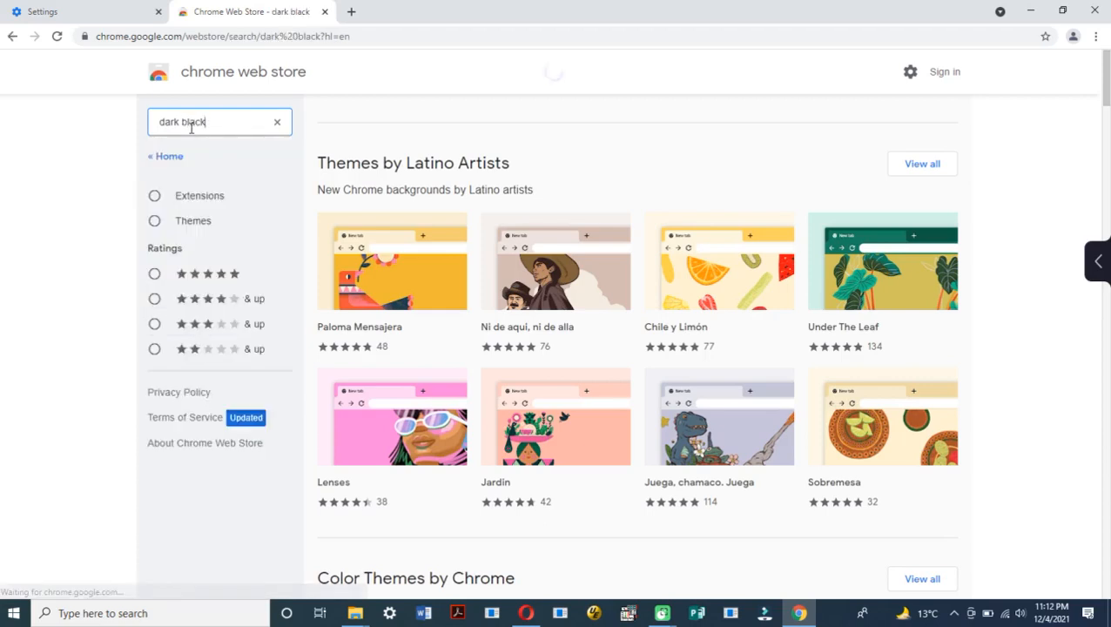
key(Return)
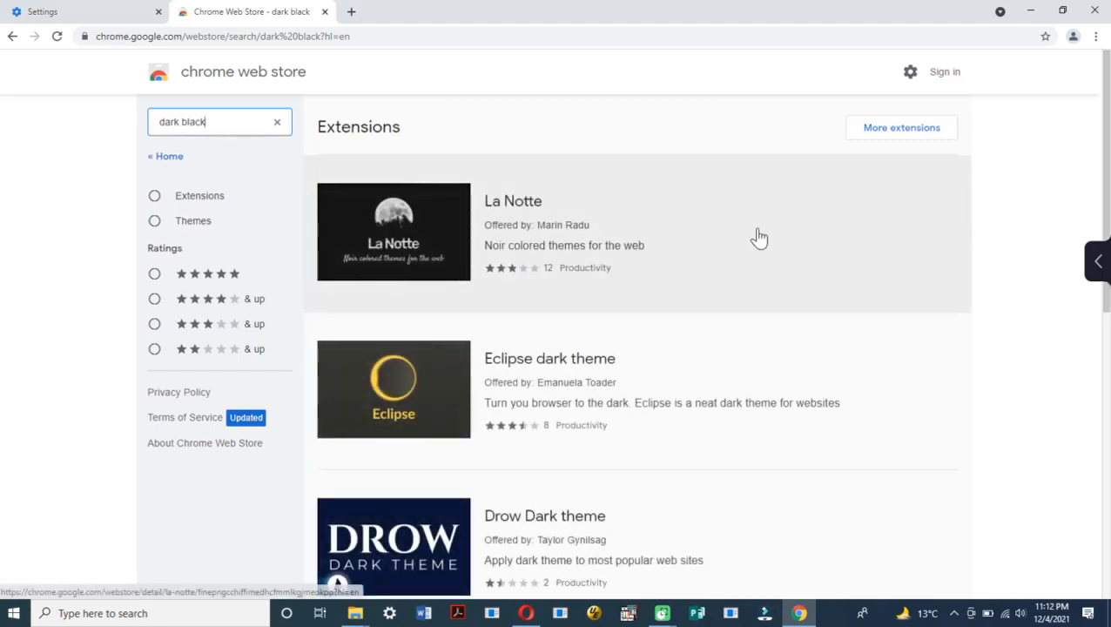
scroll(down, 3)
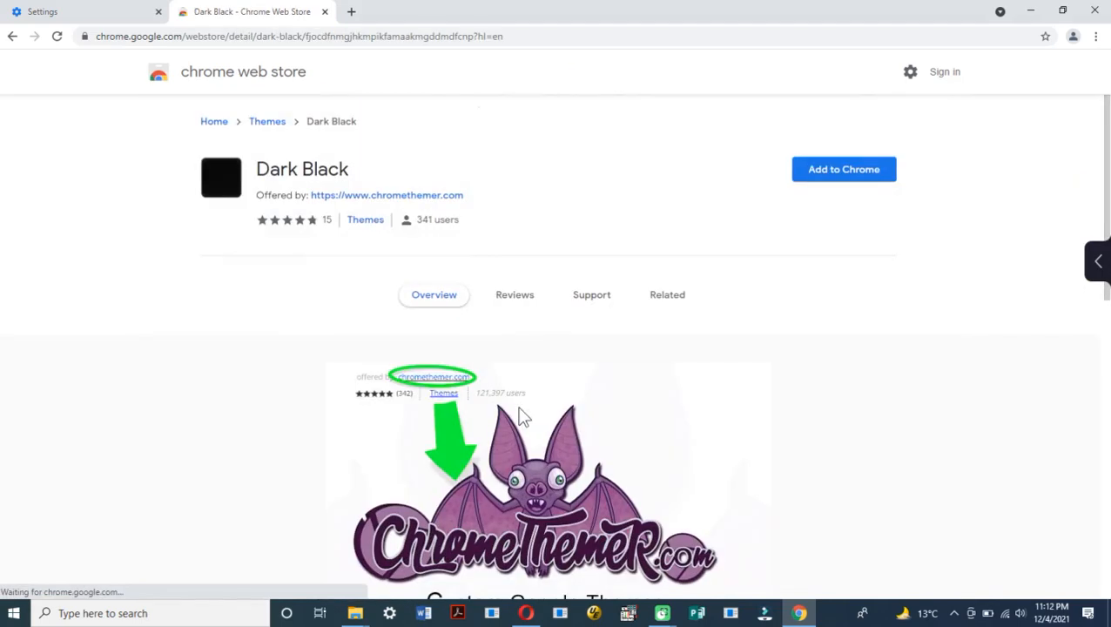
mouse_move(843, 171)
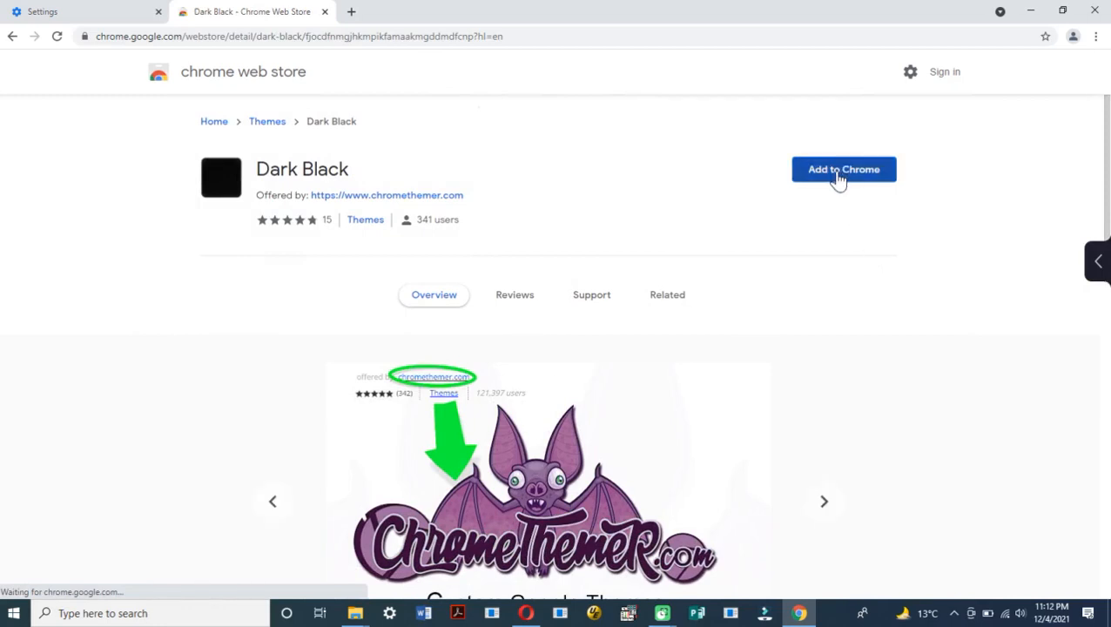
Install the Dark Black theme via 'Add to Chrome' so the dark look is applied.
click(843, 169)
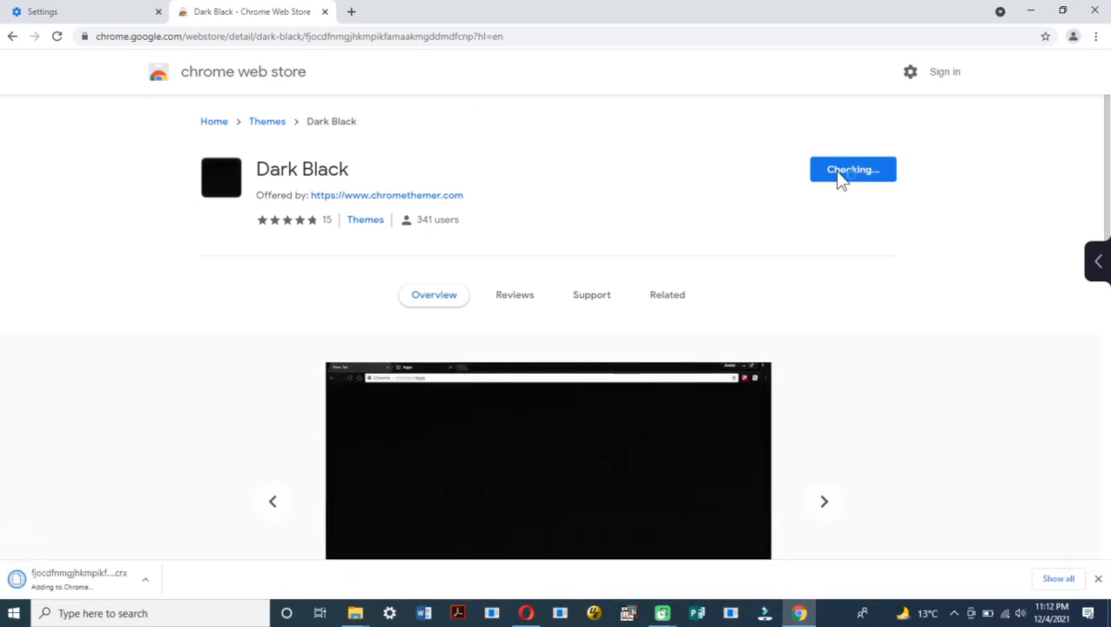
click(1098, 578)
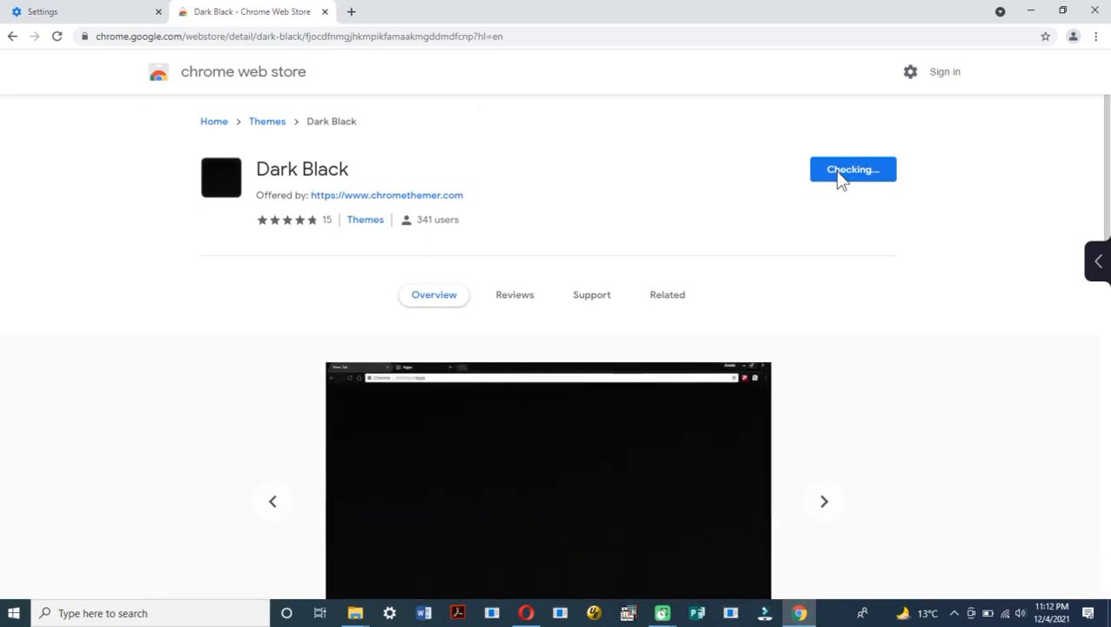
click(854, 169)
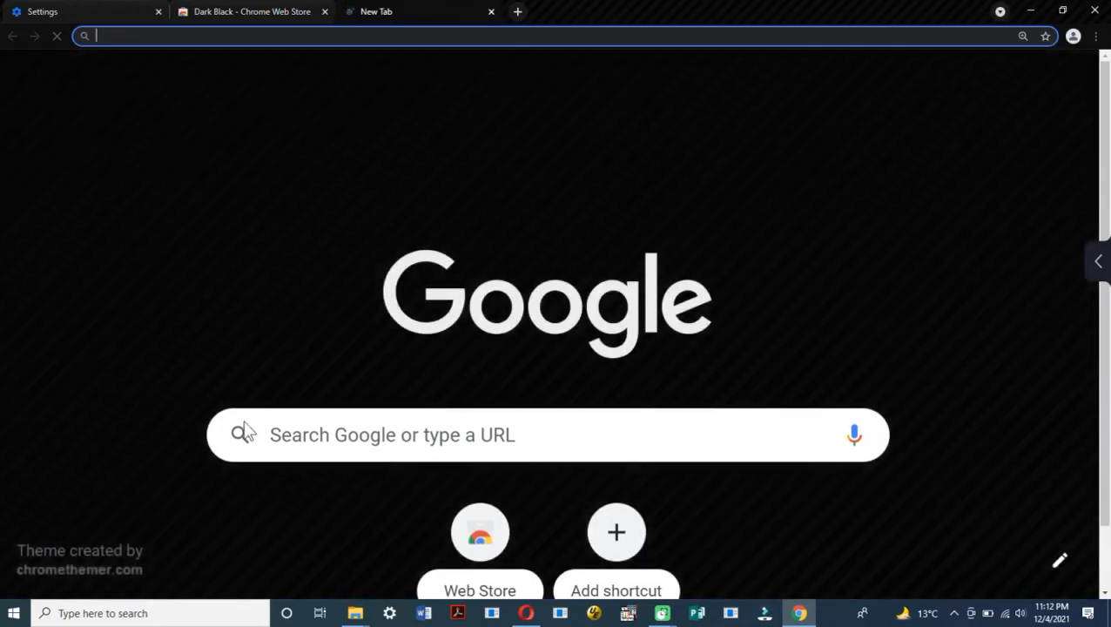
mouse_move(676, 356)
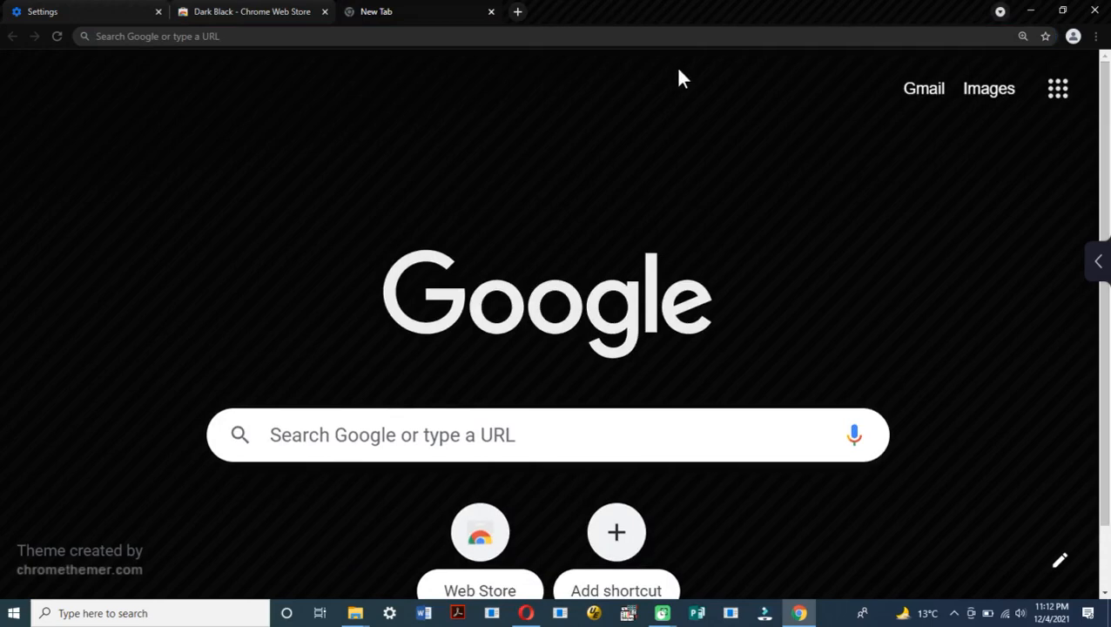
mouse_move(884, 118)
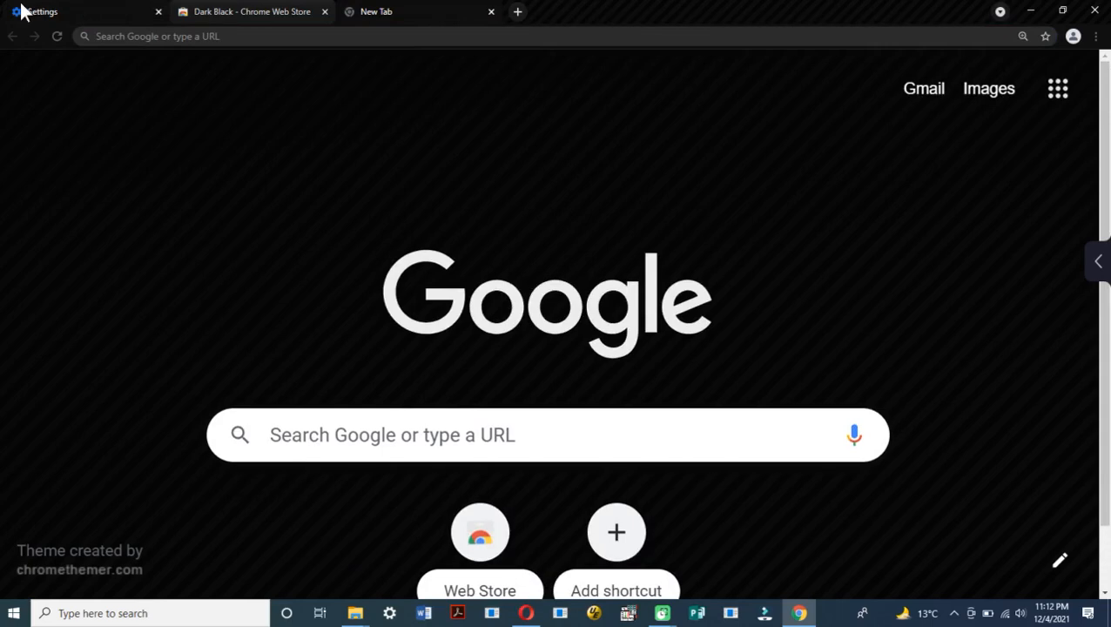
Back in Appearance settings, reset the theme from Dark Black to the Chrome default.
click(39, 10)
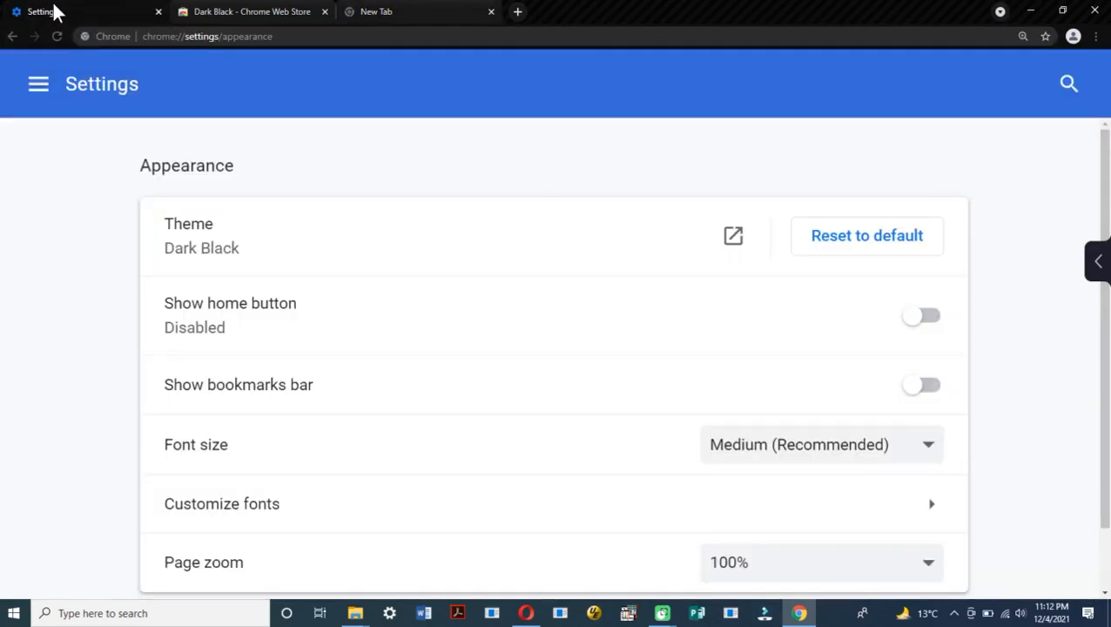
mouse_move(822, 253)
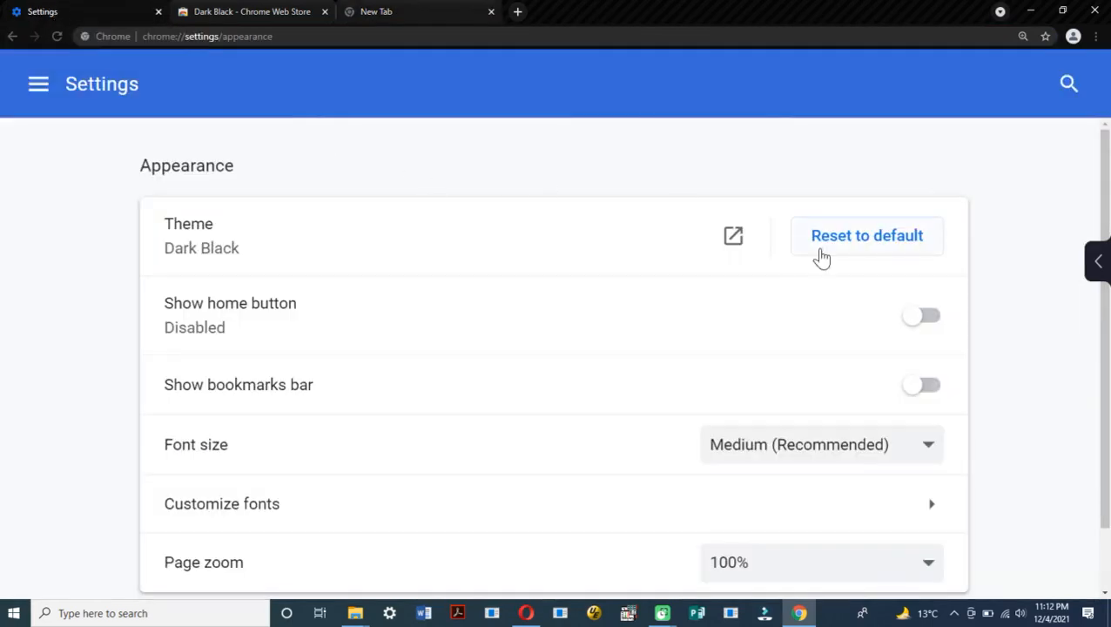
click(868, 235)
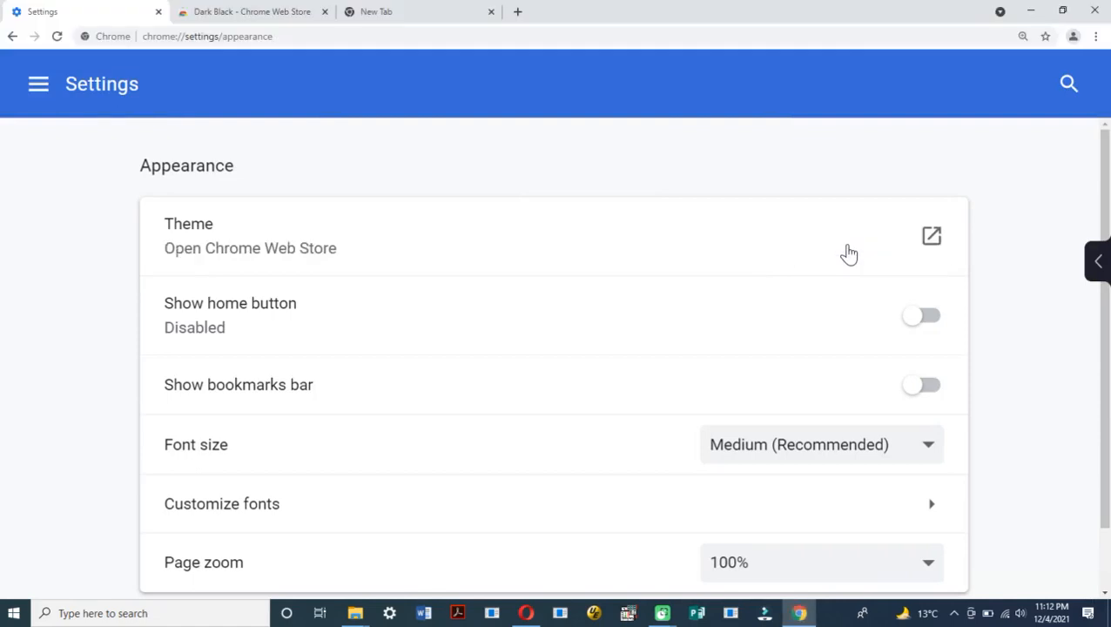
mouse_move(392, 11)
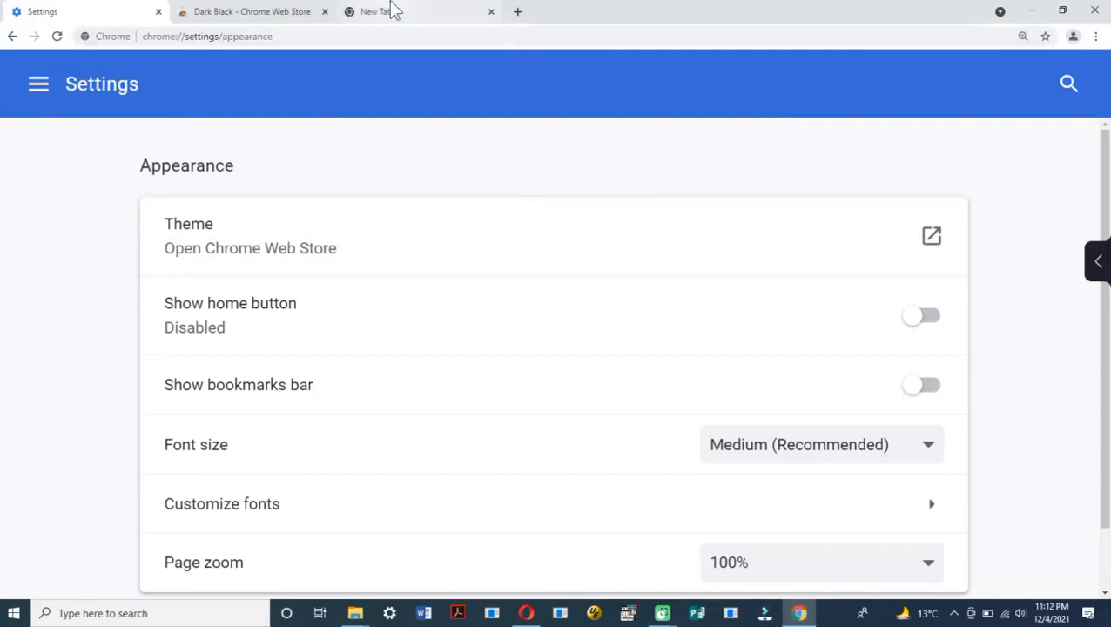
Switch to the New Tab page to see the restored default light theme.
click(376, 11)
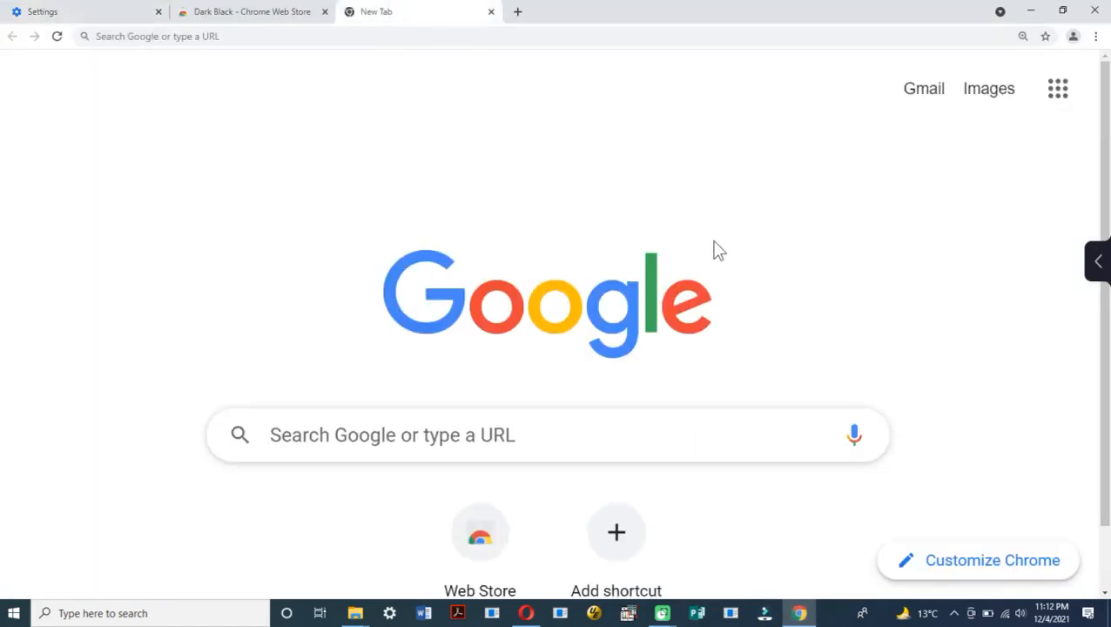
mouse_move(984, 519)
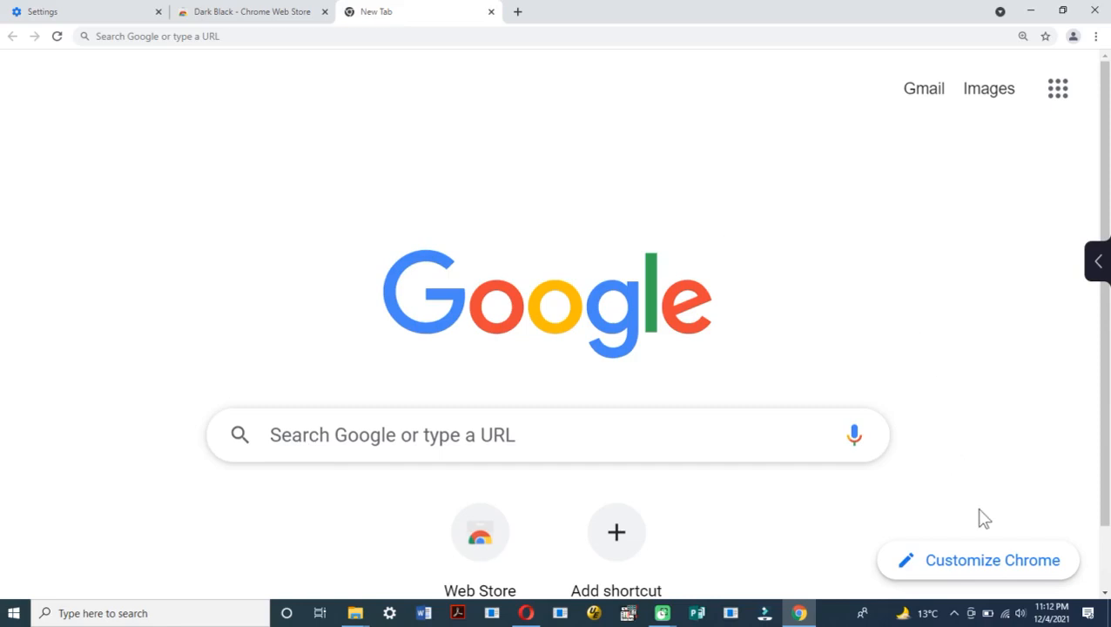
mouse_move(1036, 596)
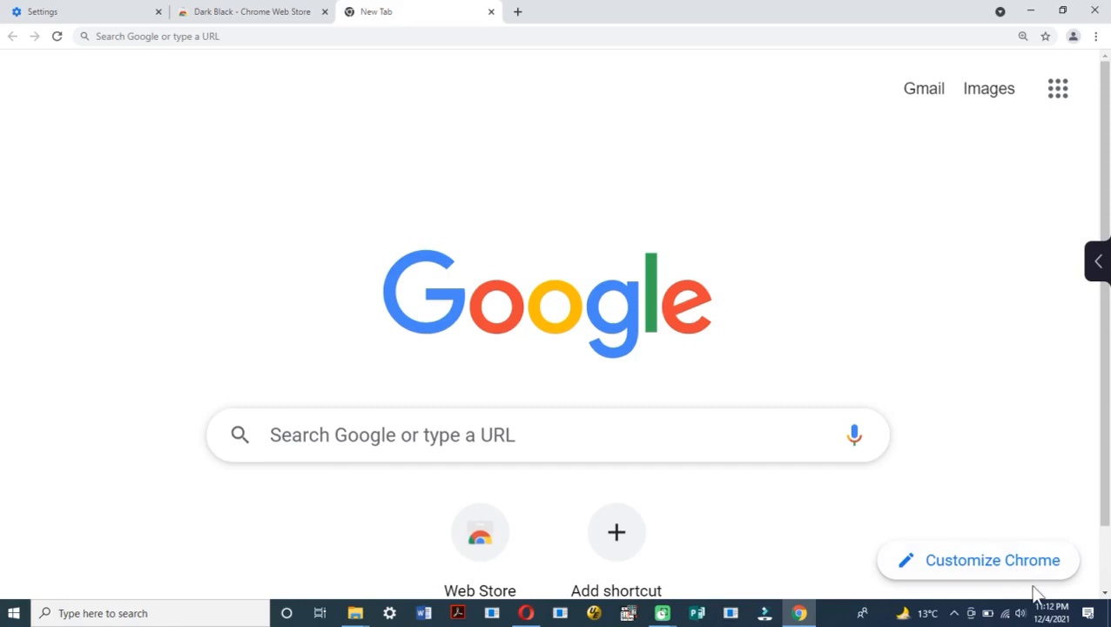
mouse_move(1069, 595)
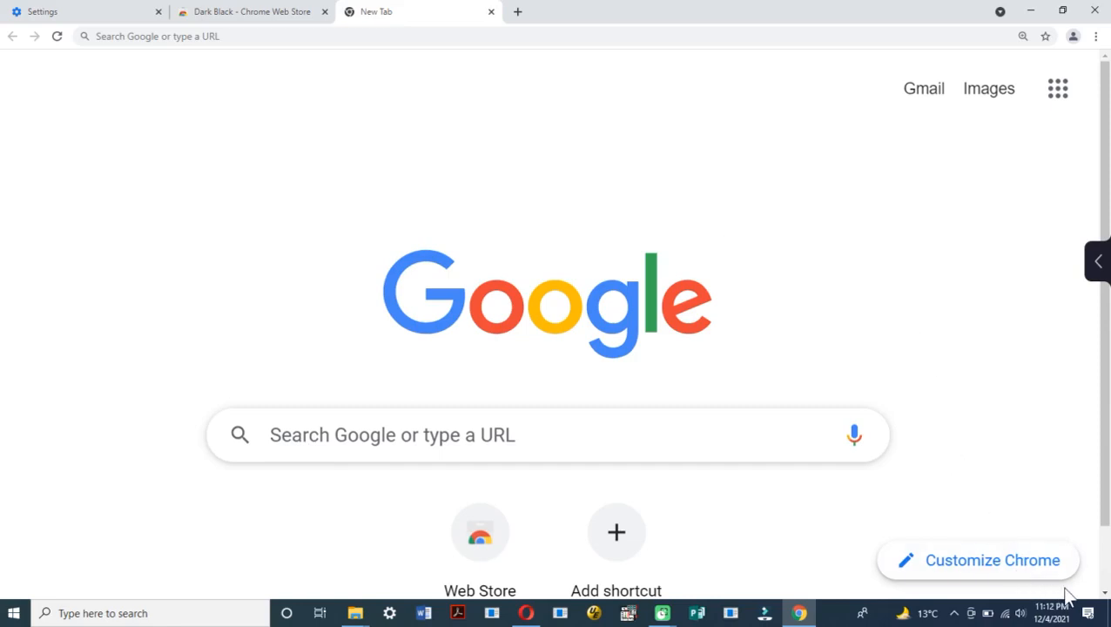